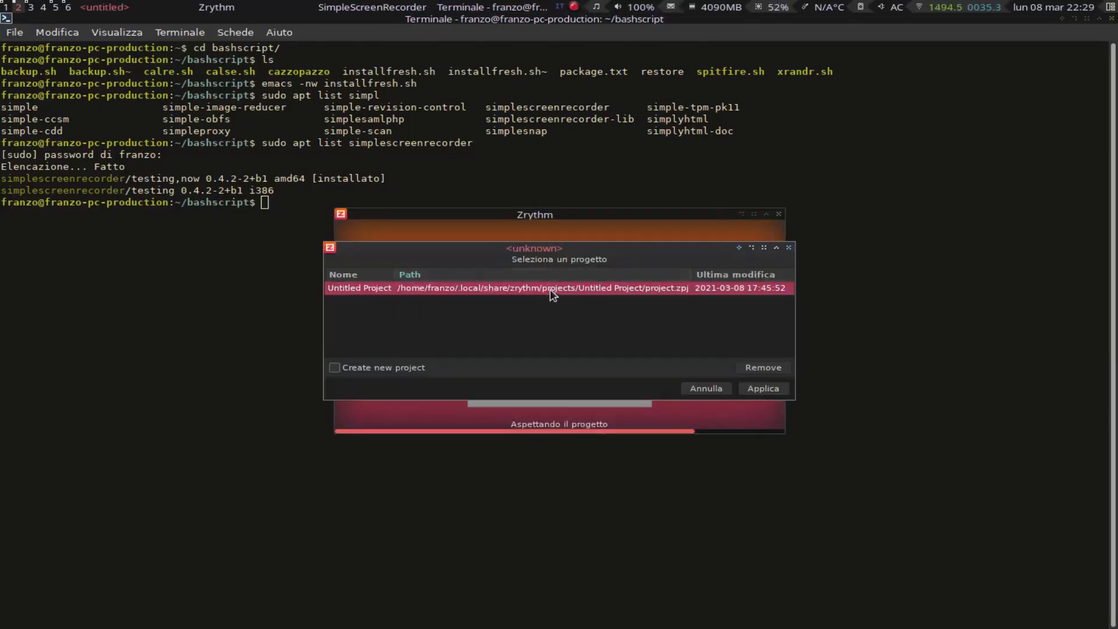
Step: Load the existing Untitled Project and dismiss the JACK audio backend warning
left_click(762, 388)
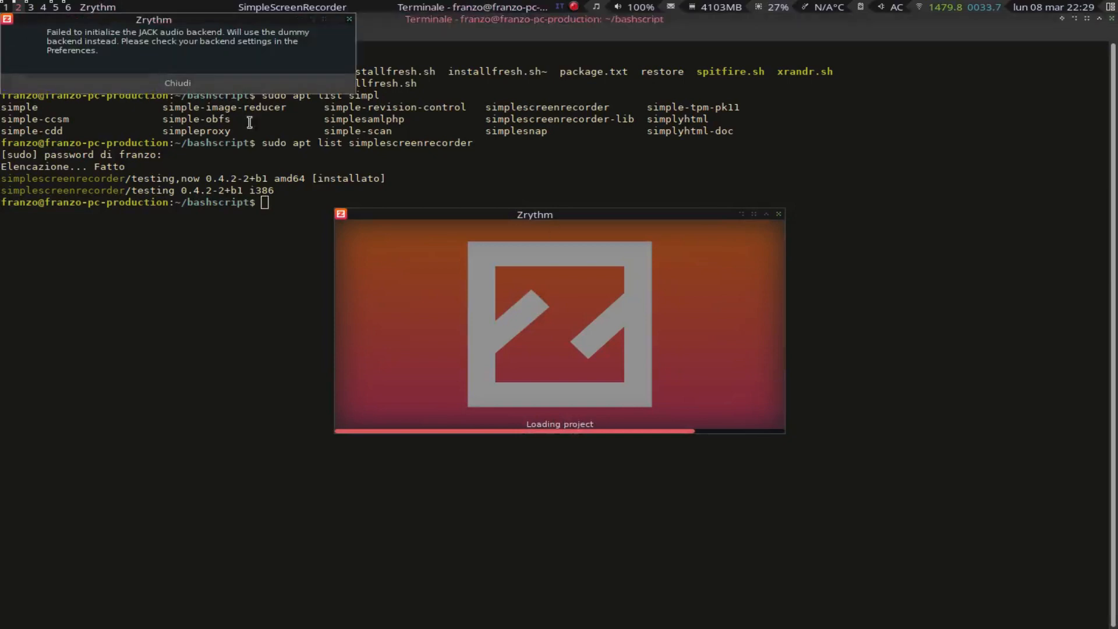
left_click(177, 83)
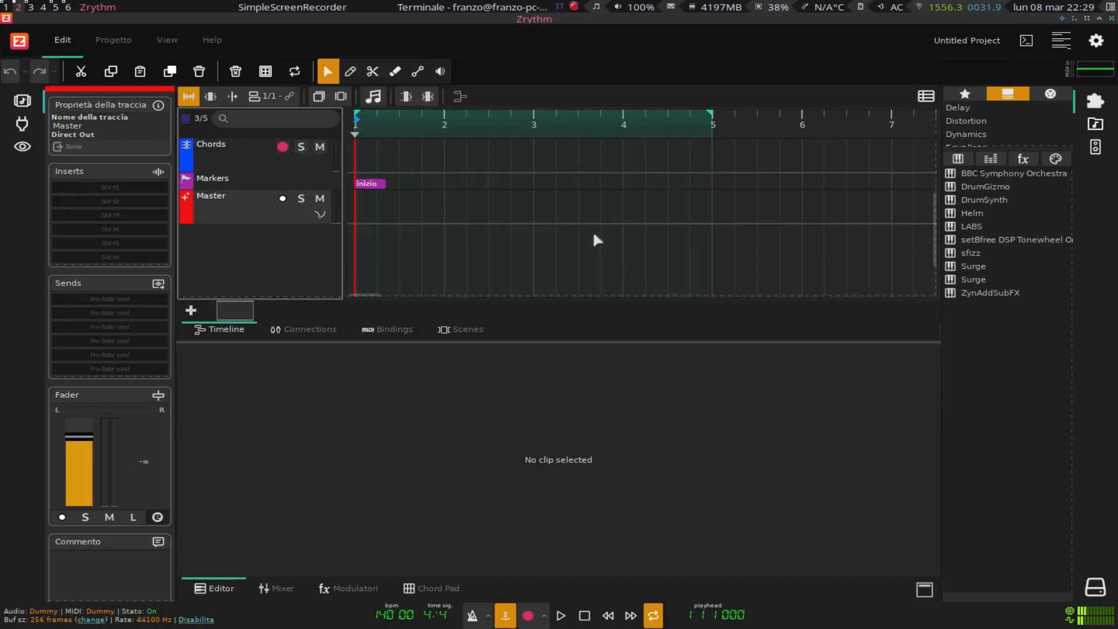
Step: Place the playhead at bar 3 and add a MIDI Track with a region over the first bars
left_click(533, 118)
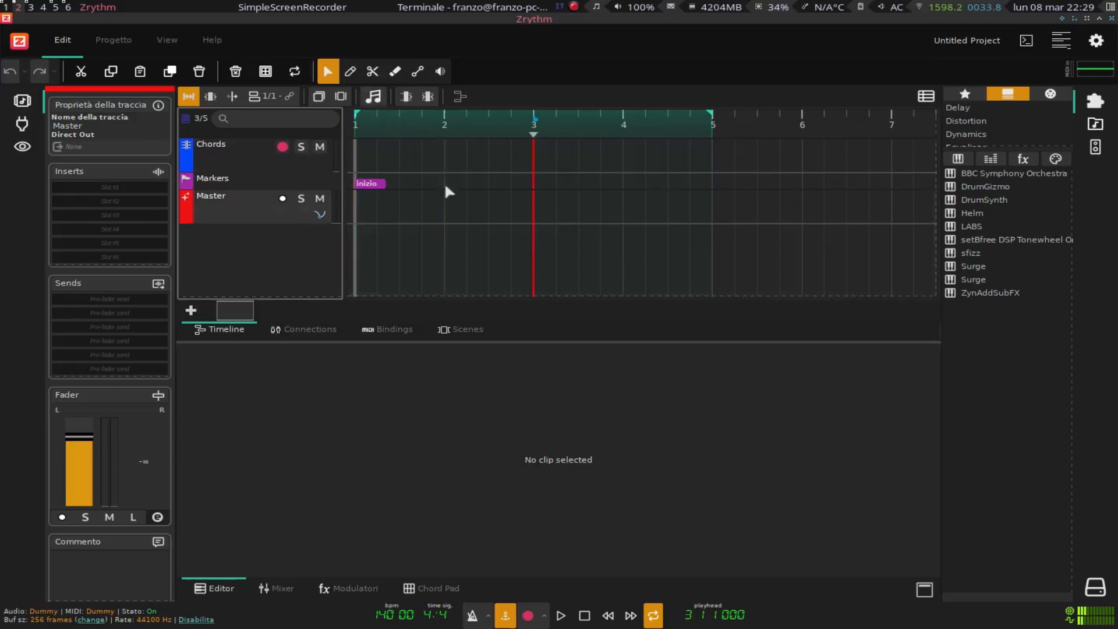
left_click(189, 310)
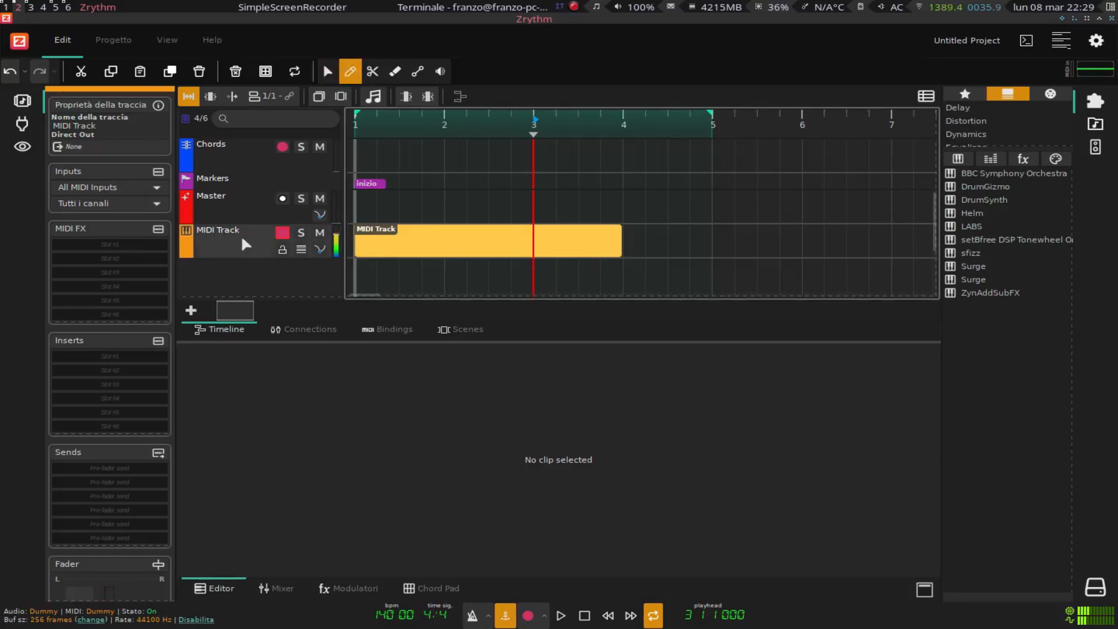
Step: Enter the MIDI region's piano roll to draw the melody notes
double_click(486, 240)
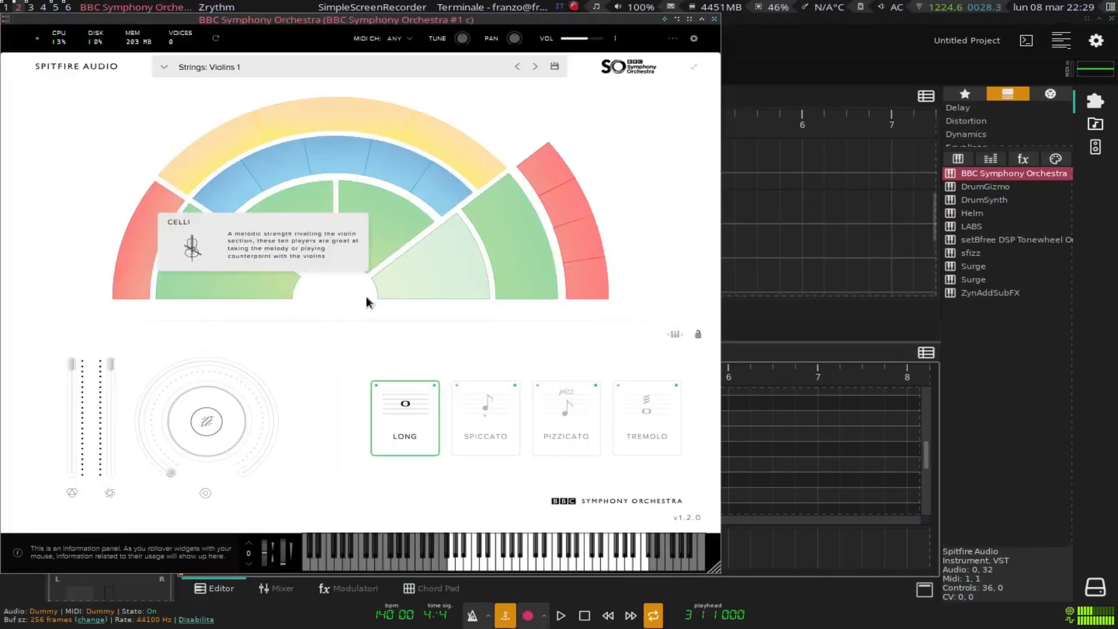
mouse_move(621, 305)
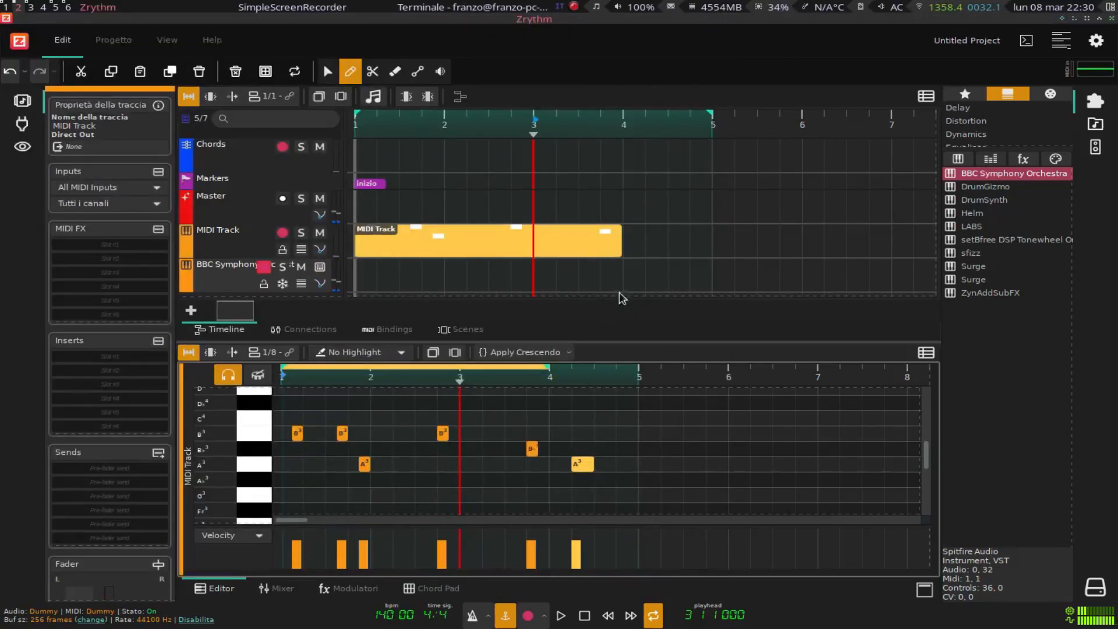
mouse_move(652, 185)
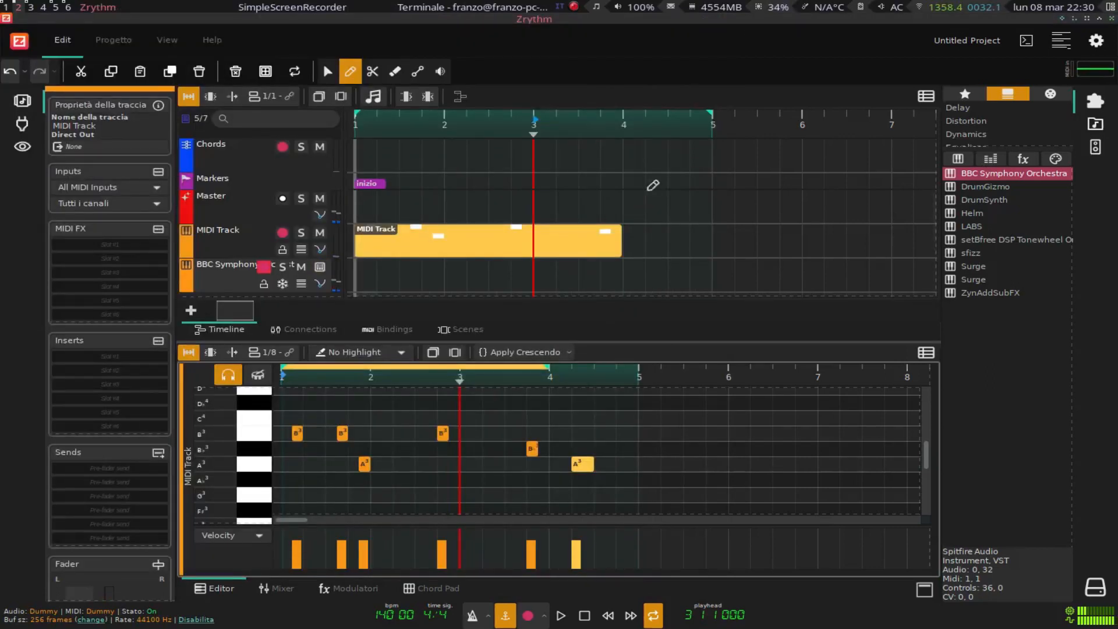